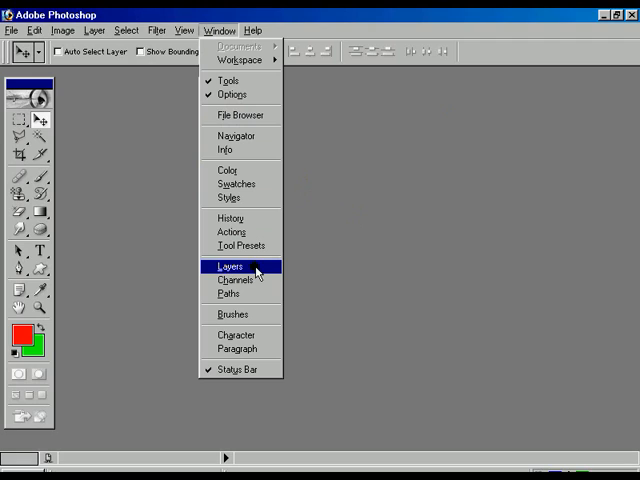
# - Show the Layers palette via the Window menu, then head to the File menu
pyautogui.click(228, 266)
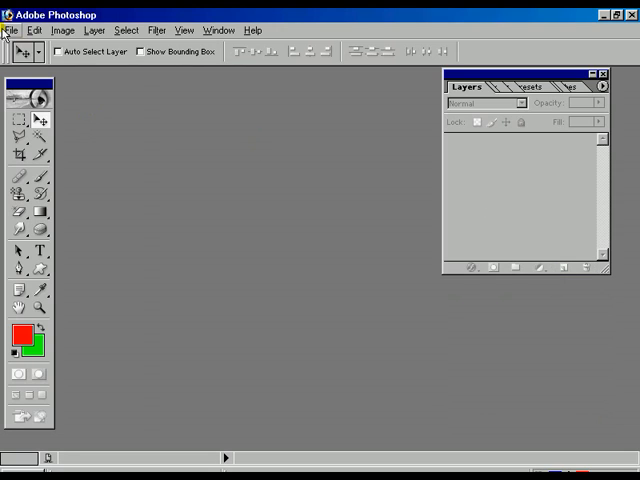
pyautogui.click(12, 28)
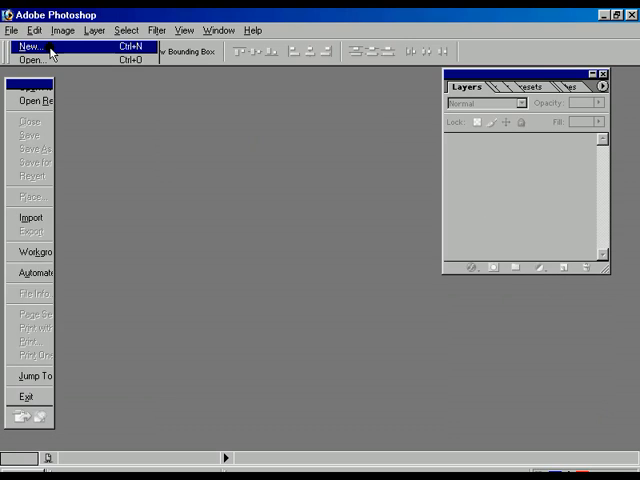
# - Create a new 800 × 600 px RGB document with White contents
pyautogui.click(30, 44)
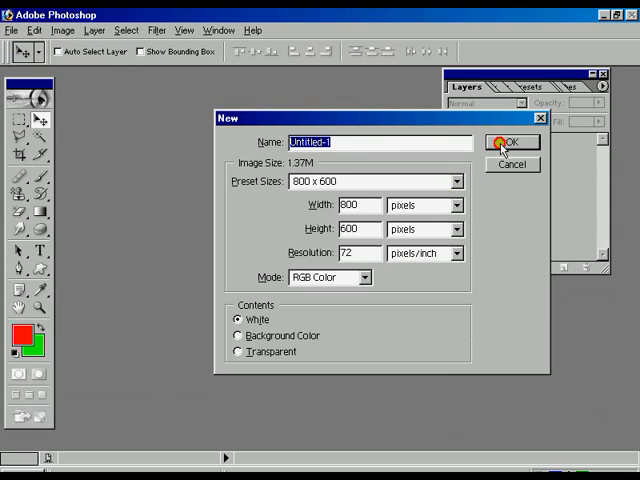
pyautogui.click(512, 142)
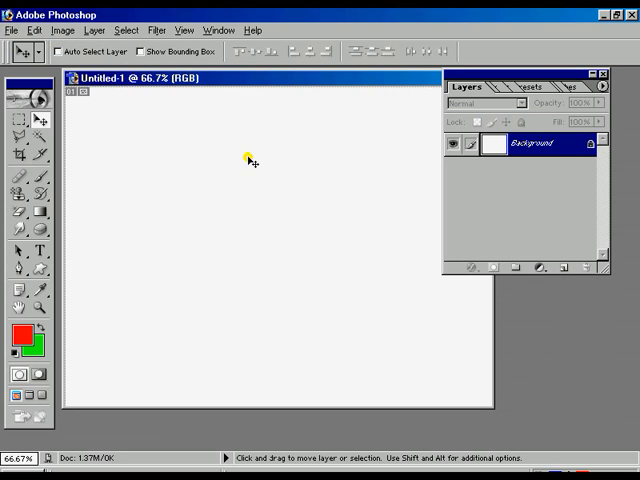
pyautogui.moveTo(500, 152)
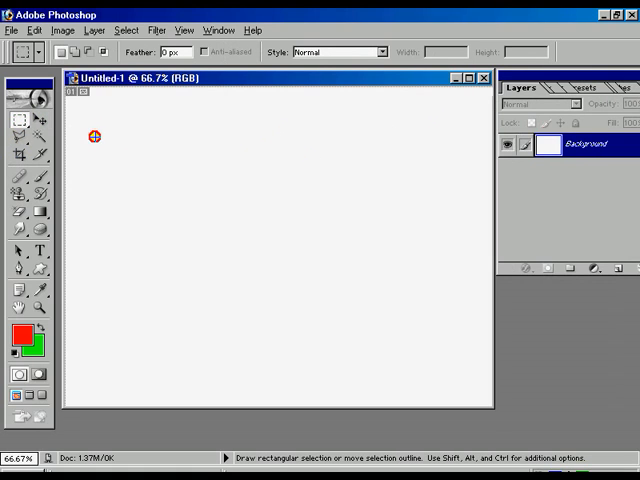
# - Marquee a square near the top left, fill it red, and dismiss the locked Background warning
pyautogui.moveTo(92, 136); pyautogui.dragTo(176, 218)
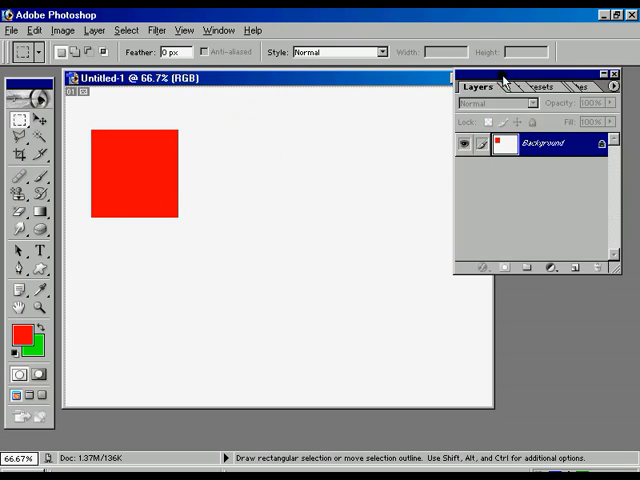
pyautogui.click(40, 96)
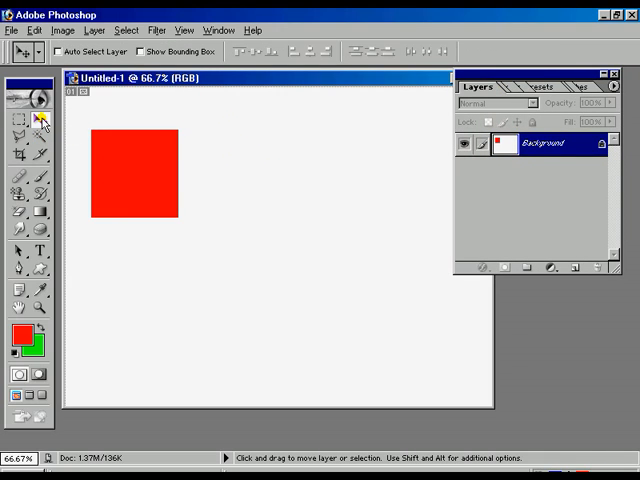
pyautogui.moveTo(424, 160)
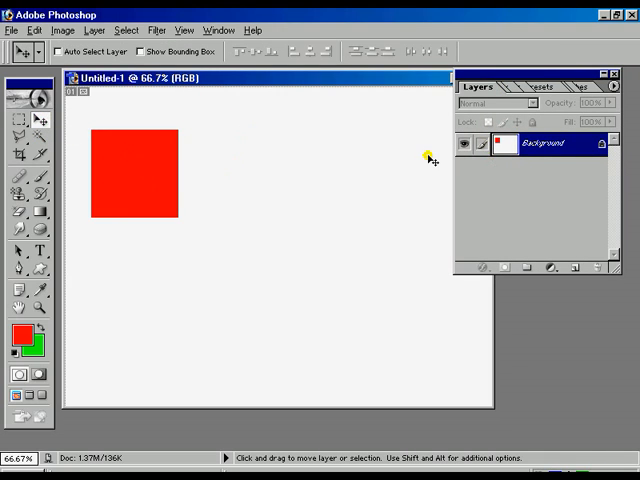
pyautogui.moveTo(312, 264)
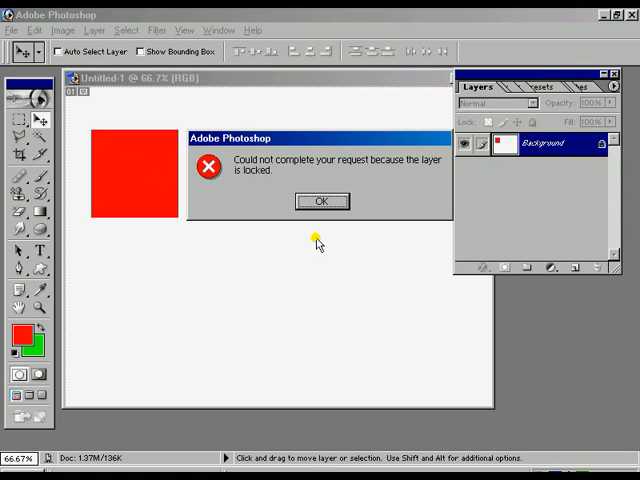
pyautogui.click(320, 200)
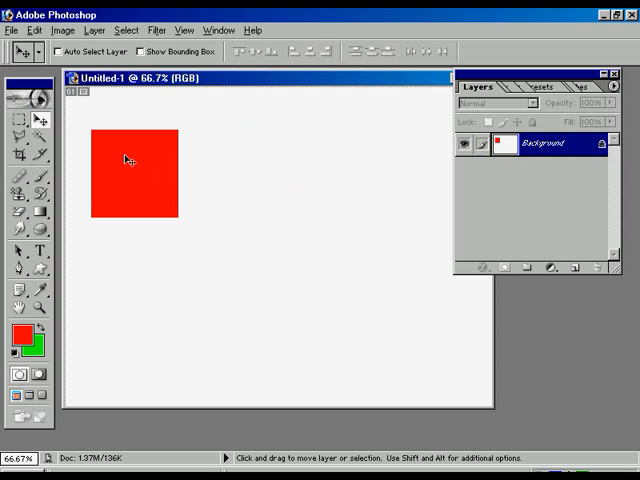
pyautogui.moveTo(328, 204)
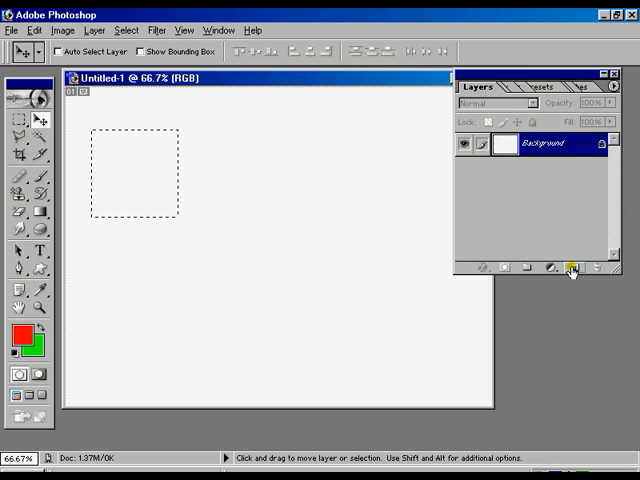
# - Put a red square on new Layer 1, drag it to mid-canvas, and add an empty Layer 2
pyautogui.click(568, 268)
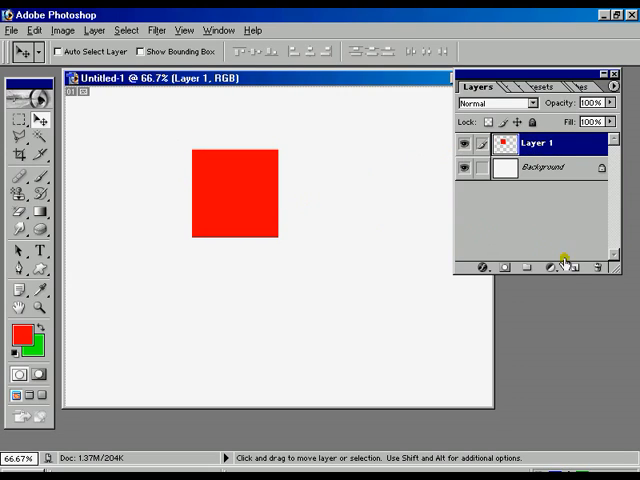
pyautogui.moveTo(570, 268)
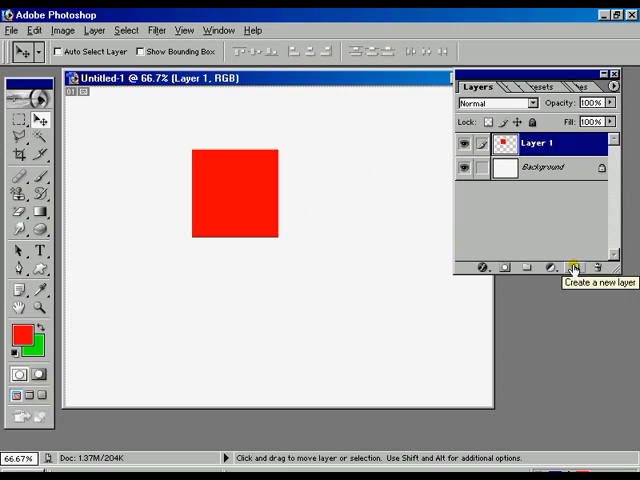
pyautogui.moveTo(232, 196); pyautogui.dragTo(312, 176)
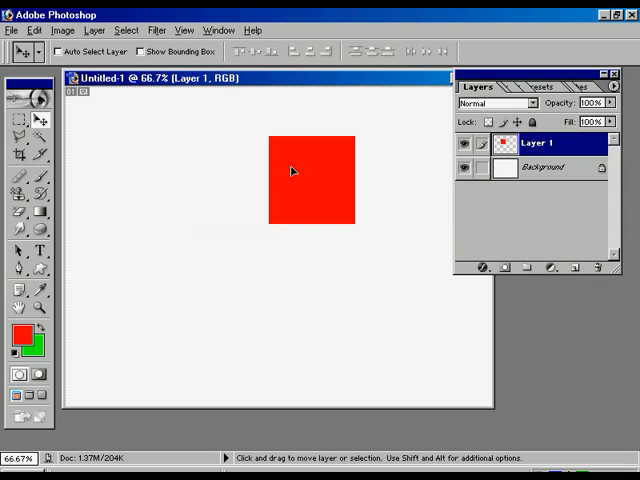
pyautogui.moveTo(292, 170); pyautogui.dragTo(192, 208)
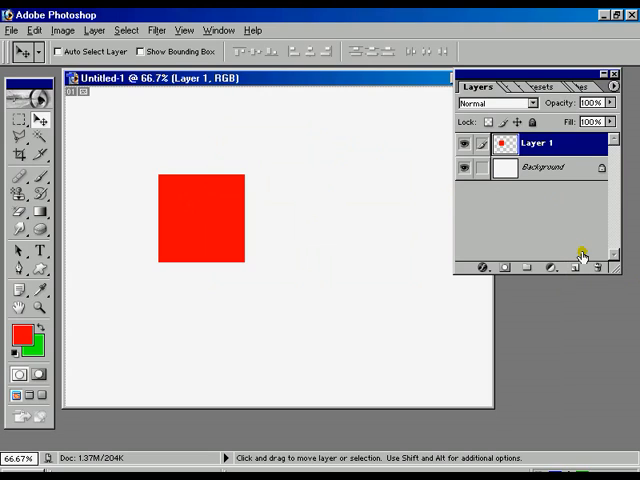
pyautogui.click(578, 268)
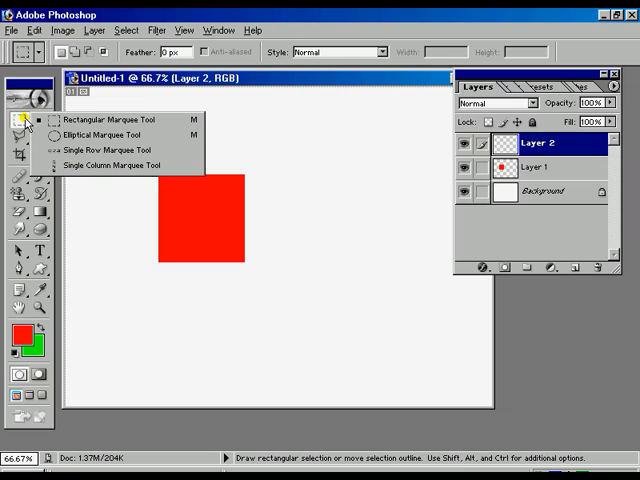
# - Draw a green-filled circle on Layer 2 right of the square and nudge it further right
pyautogui.click(96, 136)
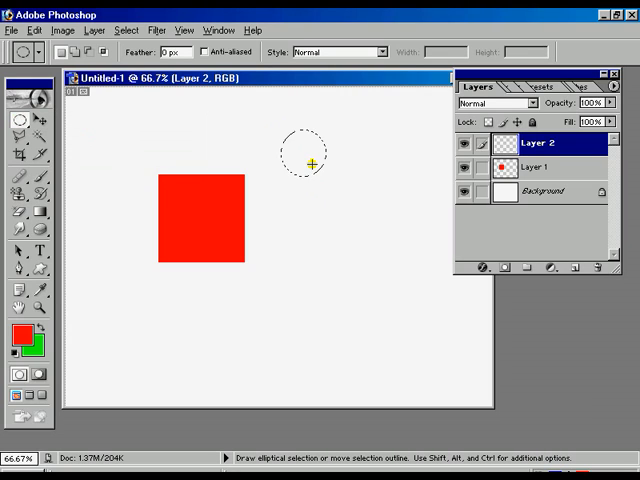
pyautogui.moveTo(312, 162); pyautogui.dragTo(408, 252)
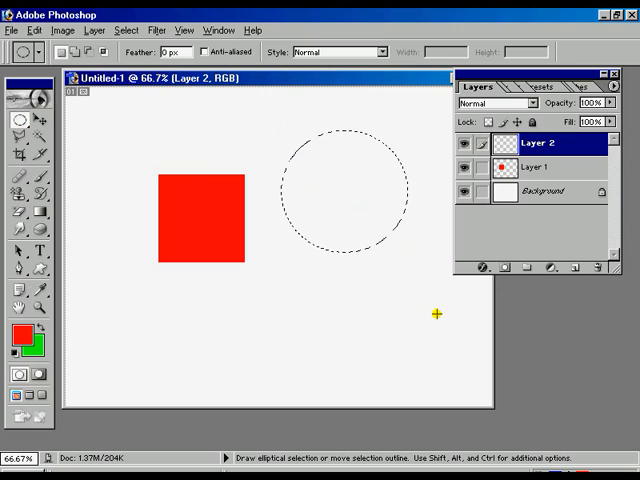
pyautogui.moveTo(412, 288)
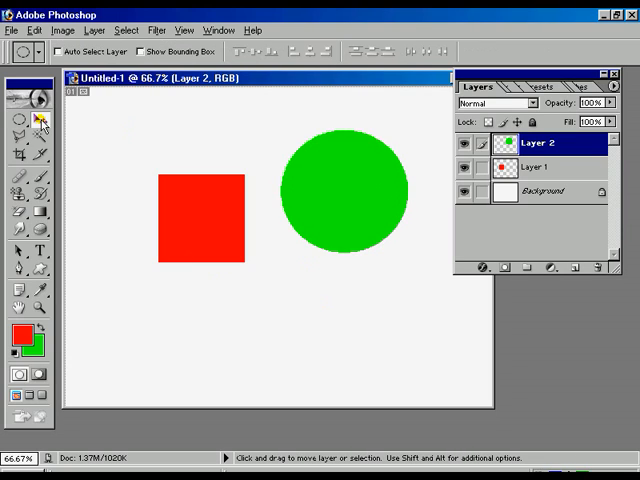
pyautogui.moveTo(336, 190); pyautogui.dragTo(390, 236)
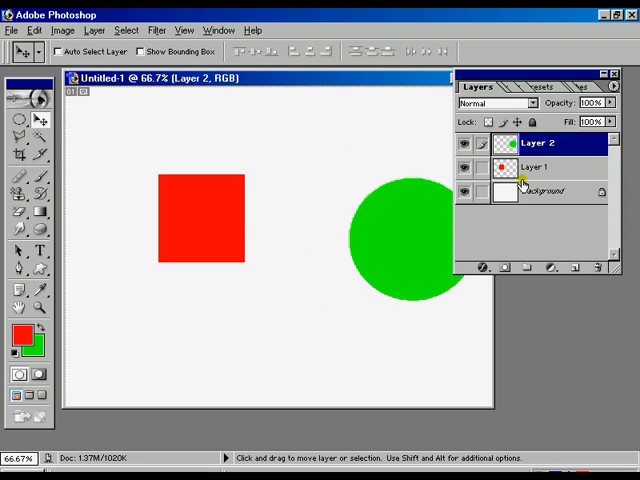
# - Select Layer 1 and shift the red square up so it meets the green circle
pyautogui.click(550, 166)
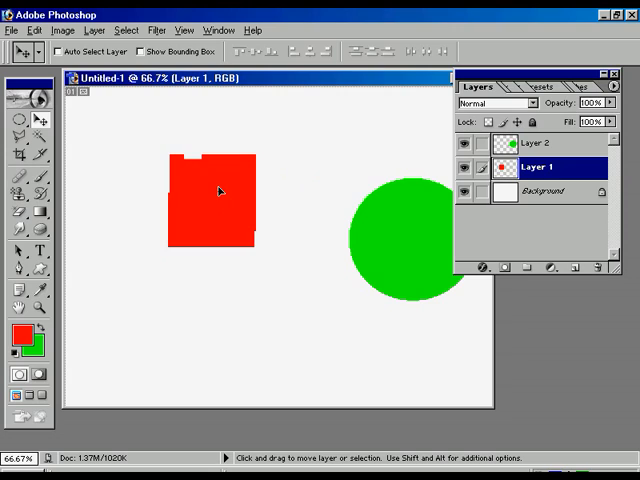
pyautogui.moveTo(220, 192); pyautogui.dragTo(184, 170)
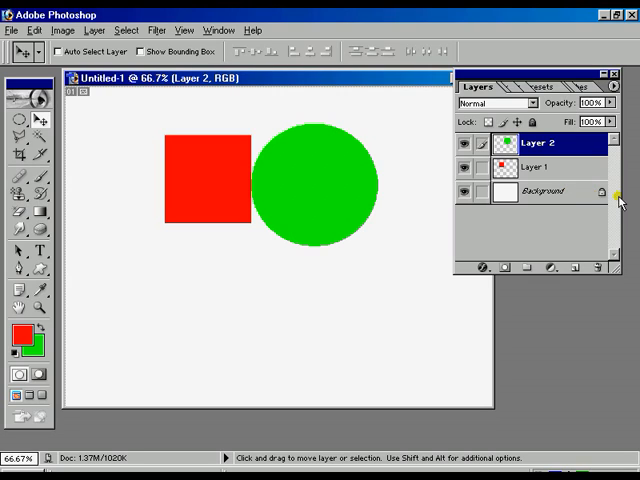
# - Drag the green circle back and forth until it partly covers the red square
pyautogui.moveTo(316, 184); pyautogui.dragTo(262, 176)
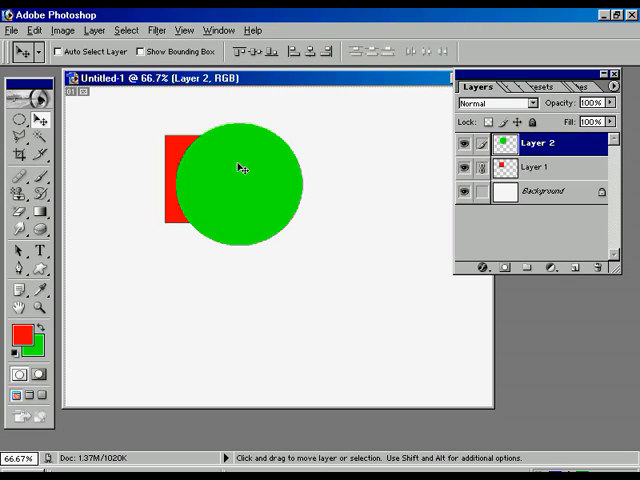
pyautogui.moveTo(240, 180); pyautogui.dragTo(192, 244)
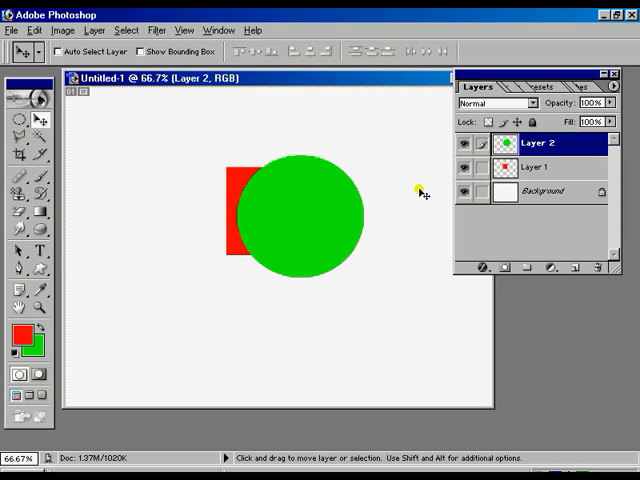
pyautogui.moveTo(336, 222)
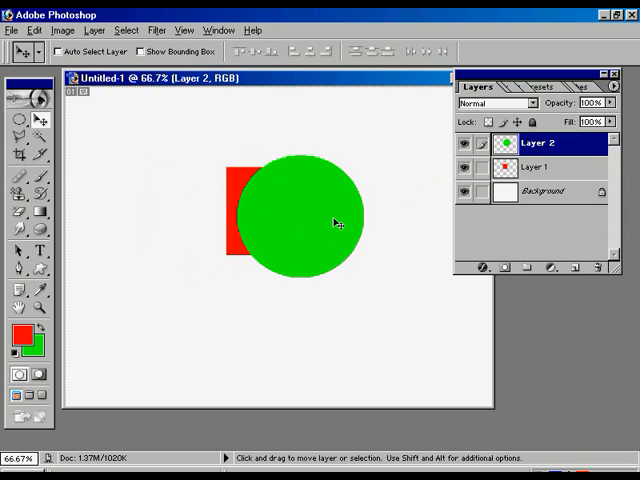
pyautogui.moveTo(292, 236)
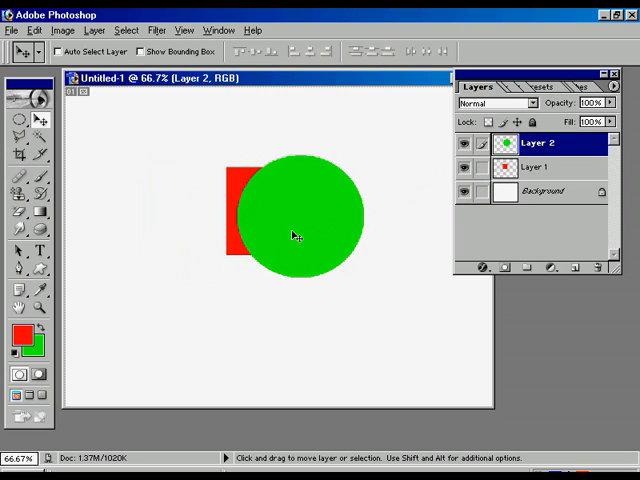
pyautogui.moveTo(292, 236); pyautogui.dragTo(368, 188)
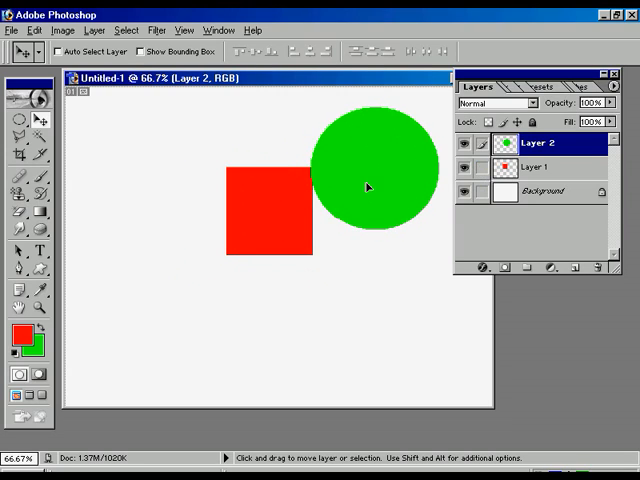
pyautogui.moveTo(368, 188); pyautogui.dragTo(304, 202)
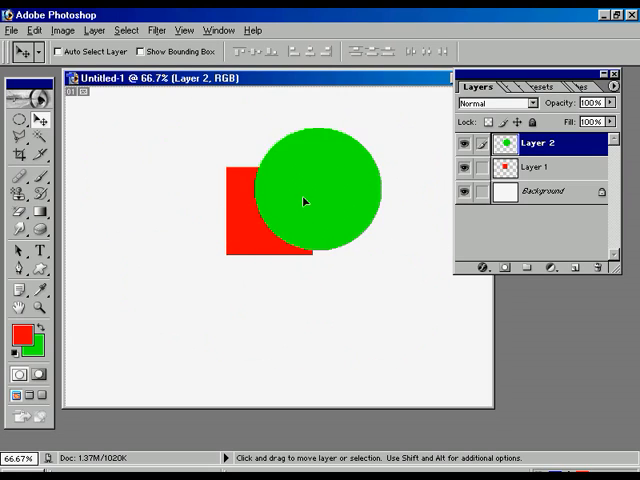
pyautogui.moveTo(304, 200); pyautogui.dragTo(348, 196)
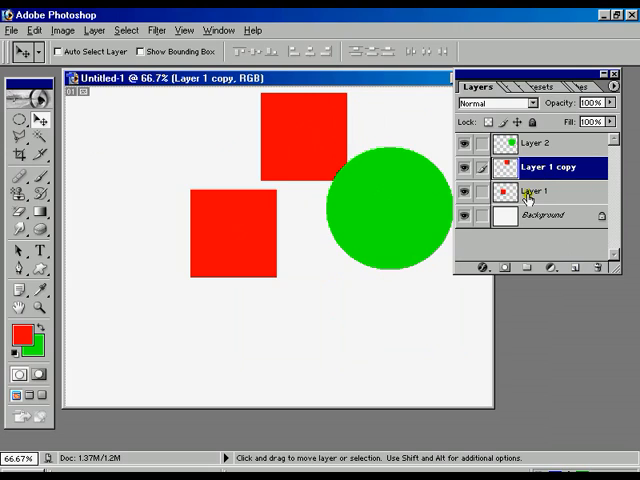
# - Select the red square layers in the Layers palette for deletion
pyautogui.click(544, 194)
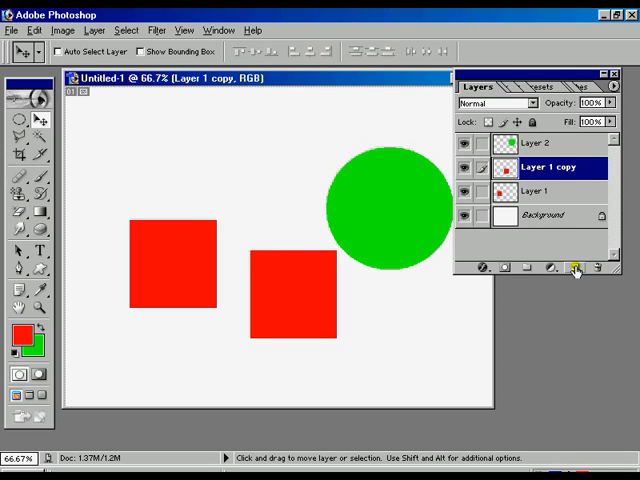
pyautogui.moveTo(572, 270)
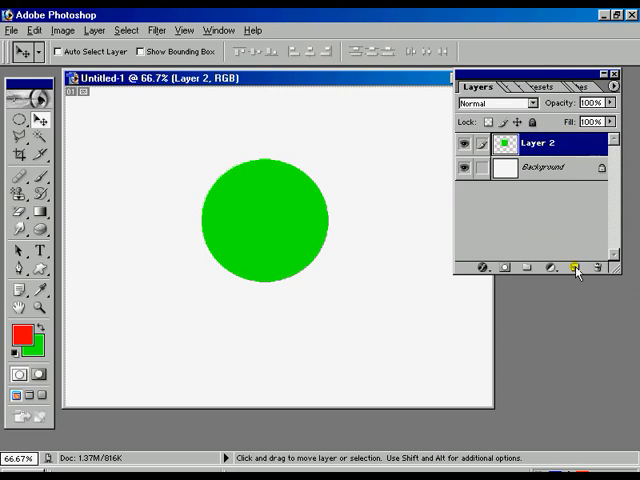
# - Duplicate Layer 2, move the circle copy up-right, lower its opacity, then restore 100%
pyautogui.click(578, 268)
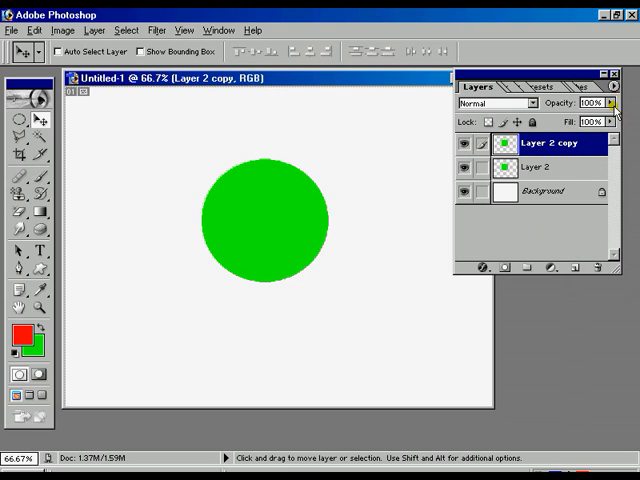
pyautogui.moveTo(256, 220); pyautogui.dragTo(378, 138)
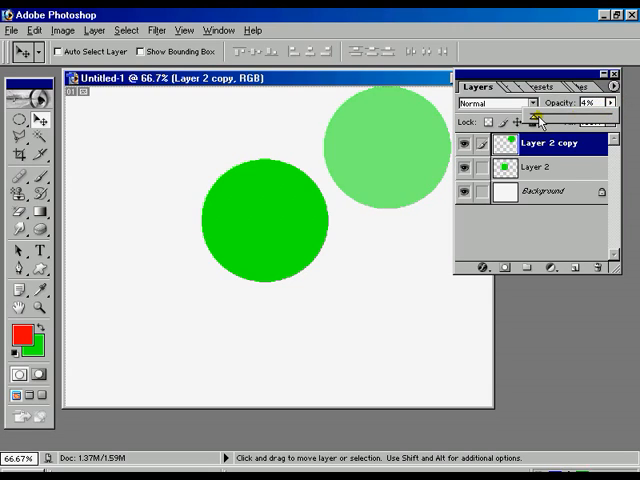
pyautogui.moveTo(540, 120); pyautogui.dragTo(564, 120)
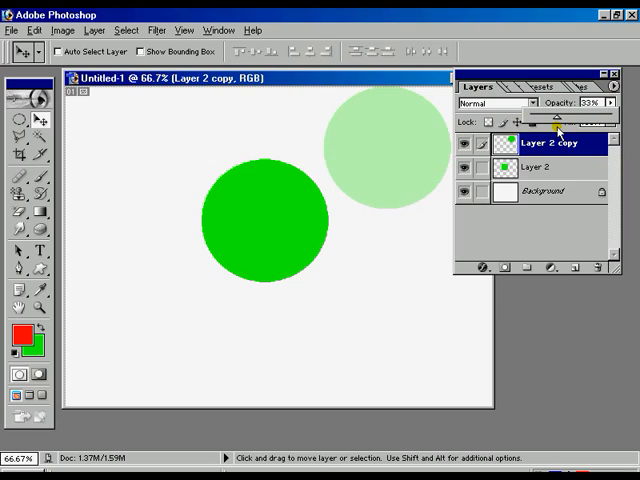
pyautogui.moveTo(556, 120); pyautogui.dragTo(576, 120)
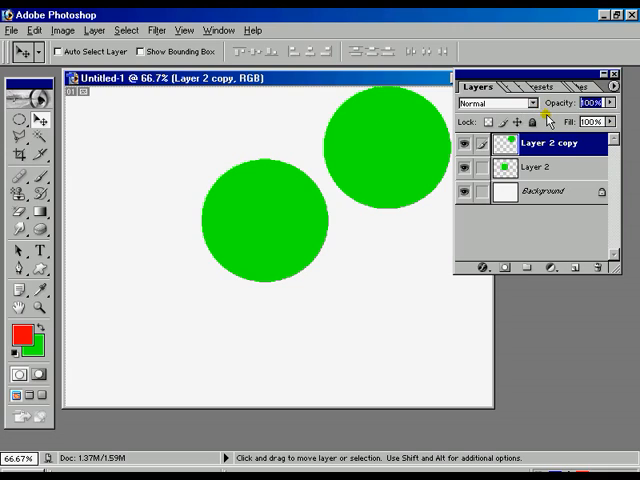
pyautogui.moveTo(570, 230)
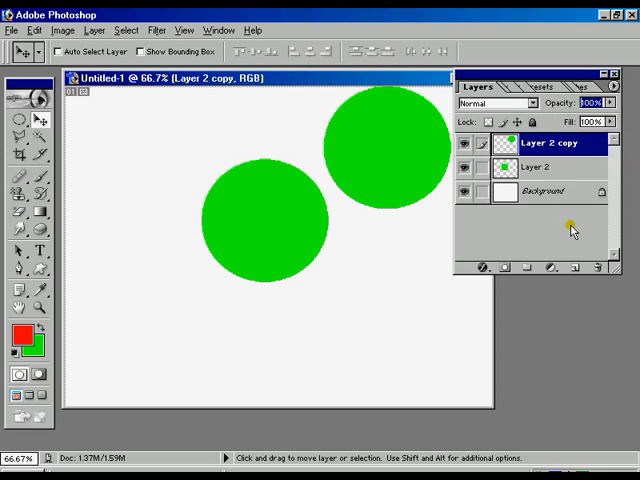
pyautogui.moveTo(498, 112)
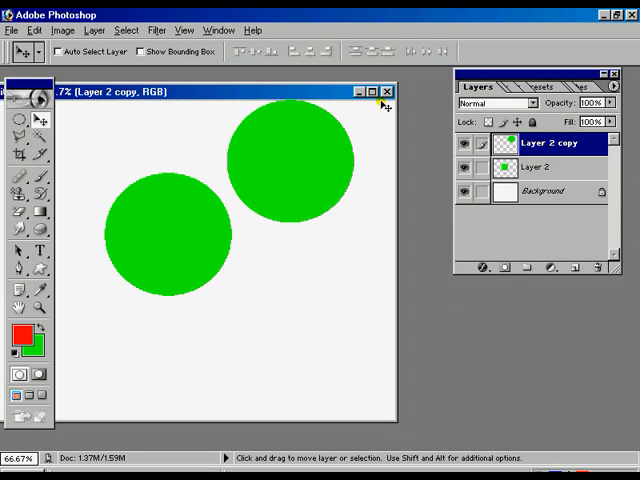
# - Open the portrait picture from the Images folder
pyautogui.click(384, 90)
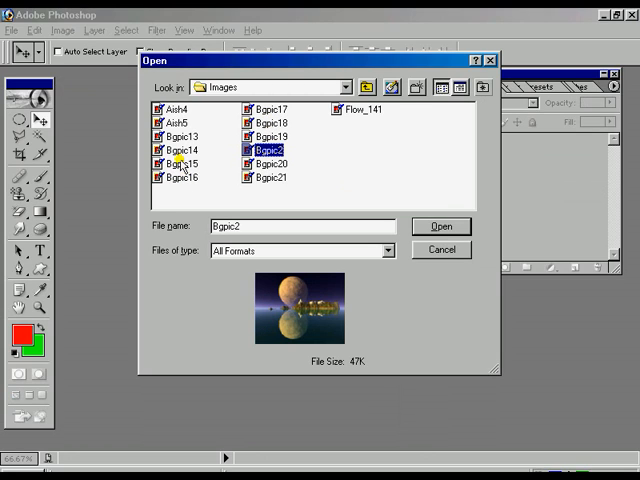
pyautogui.click(180, 164)
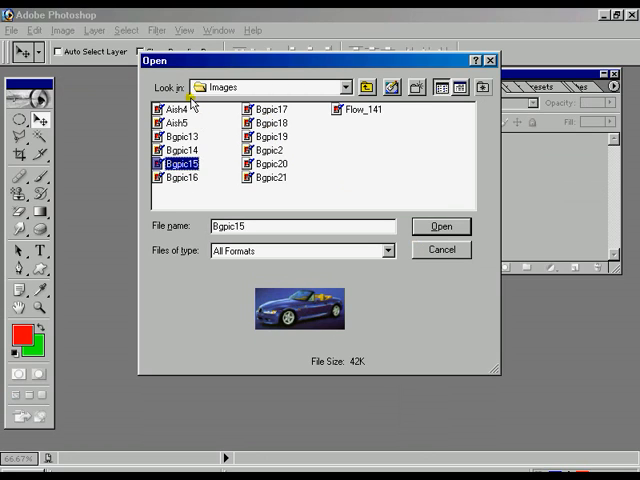
pyautogui.click(184, 108)
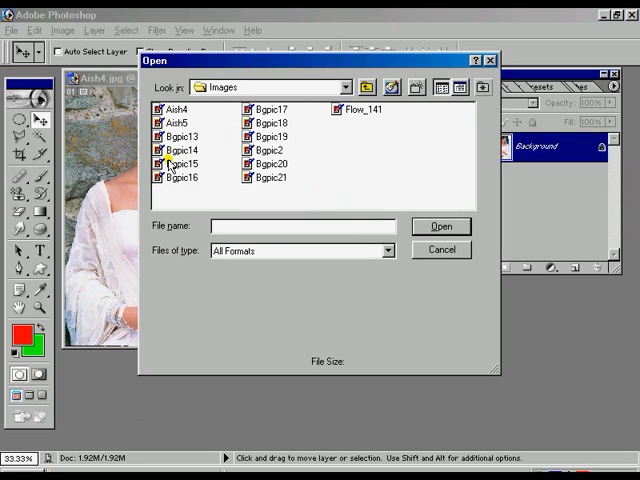
# - Open the Bgpic14 lake landscape to carry the portrait as Layer 1
pyautogui.click(178, 162)
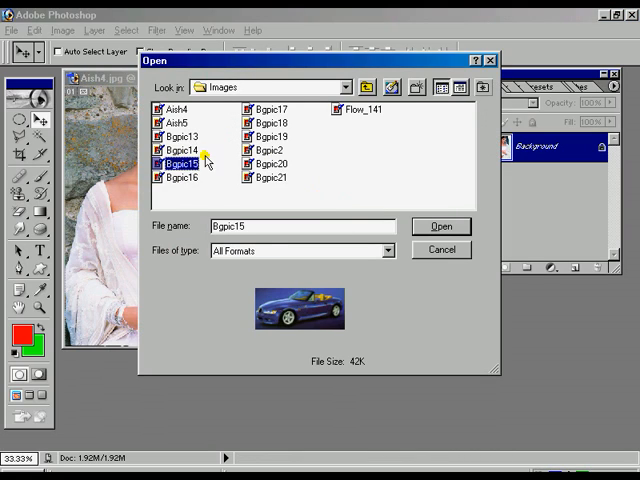
pyautogui.click(178, 150)
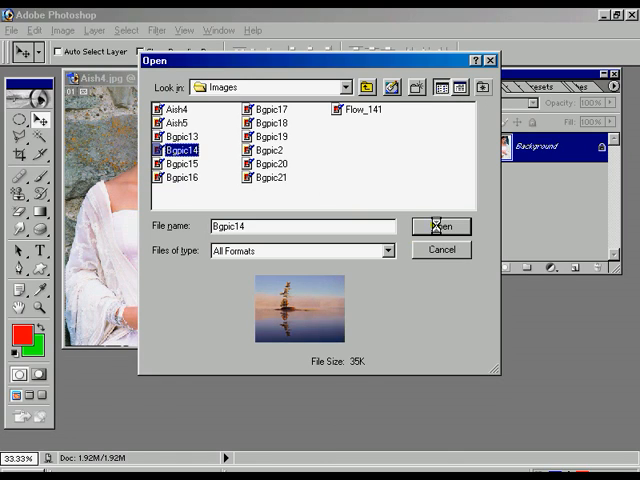
pyautogui.click(442, 224)
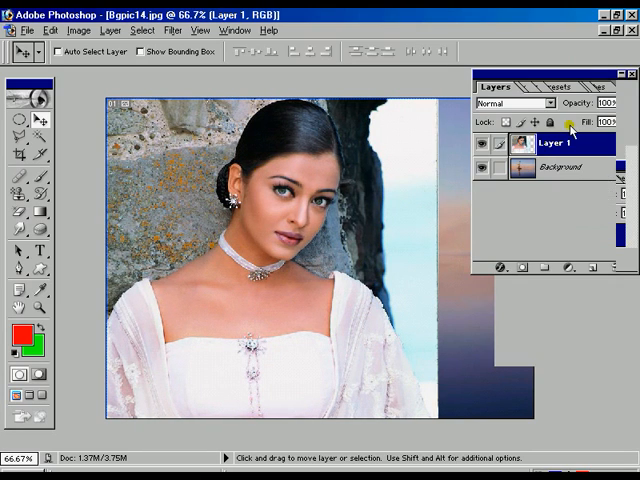
pyautogui.click(530, 104)
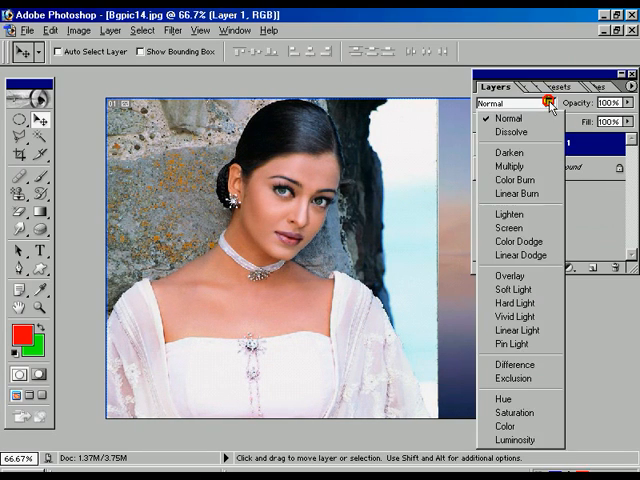
pyautogui.click(508, 136)
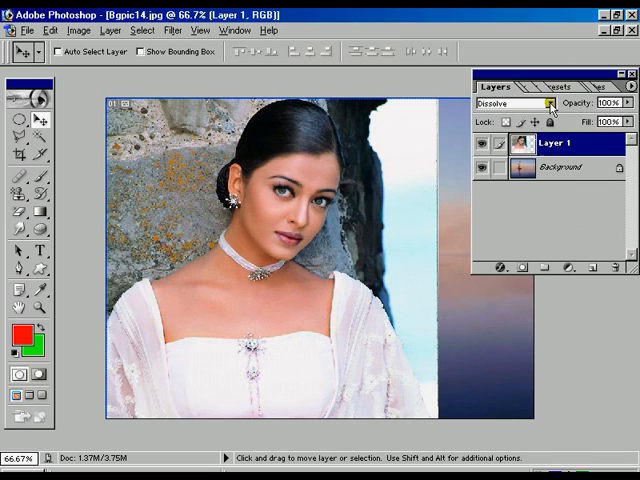
pyautogui.click(544, 104)
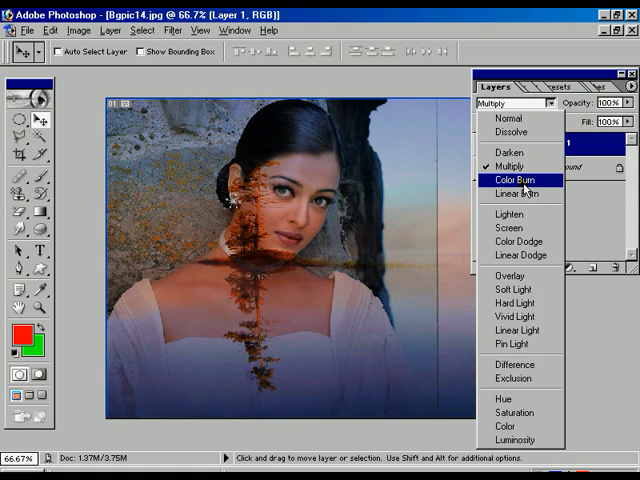
pyautogui.click(514, 180)
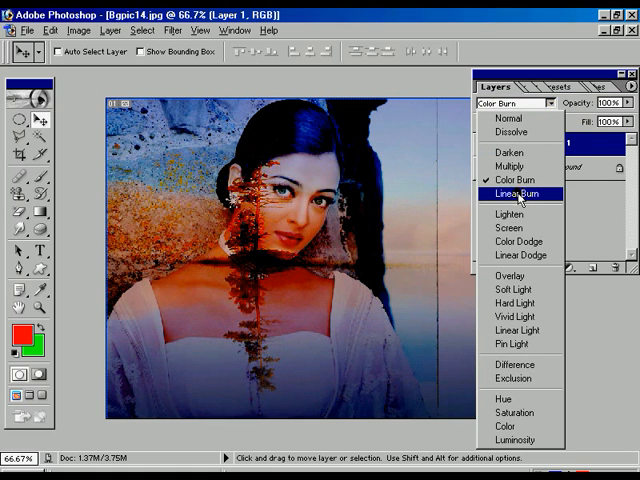
pyautogui.click(512, 192)
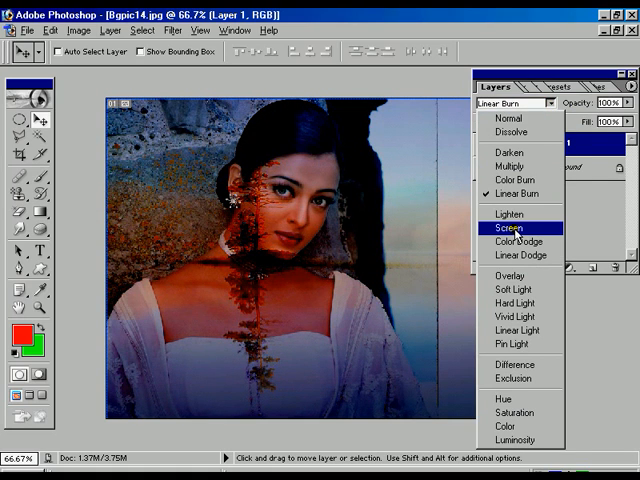
pyautogui.click(514, 214)
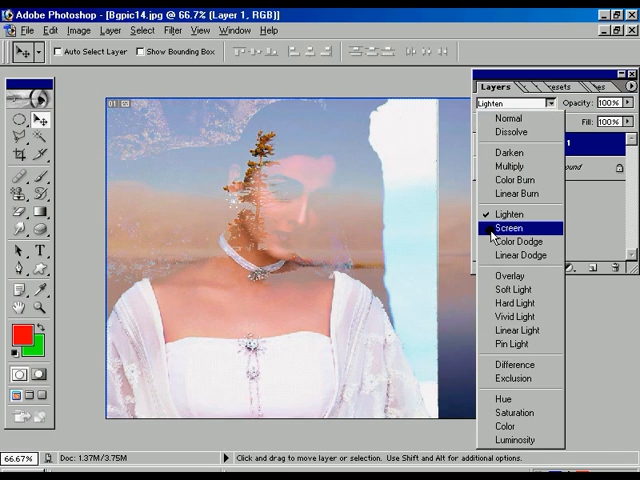
pyautogui.click(512, 228)
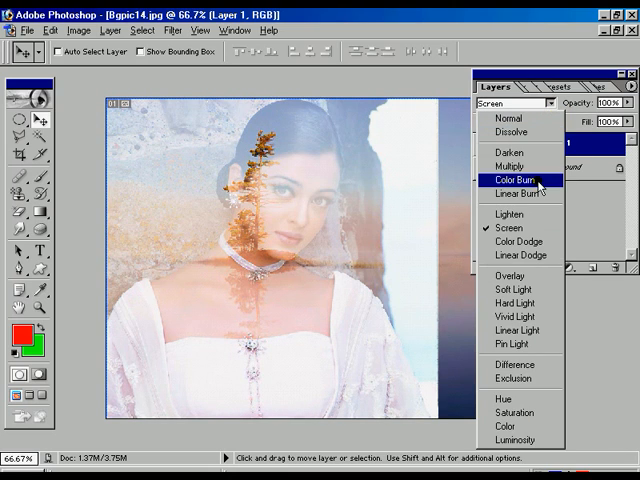
pyautogui.click(516, 240)
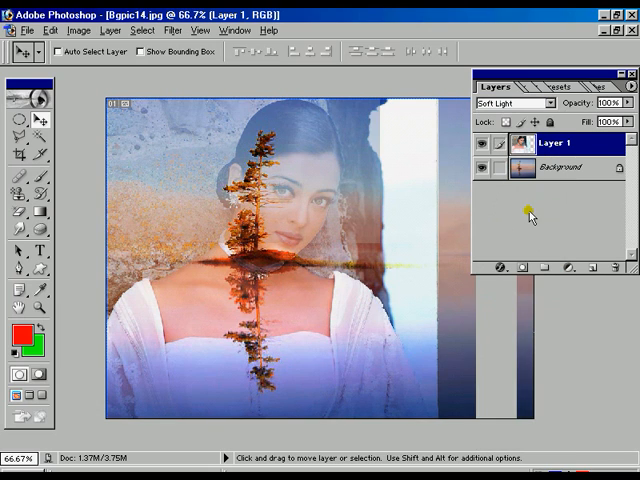
pyautogui.click(516, 104)
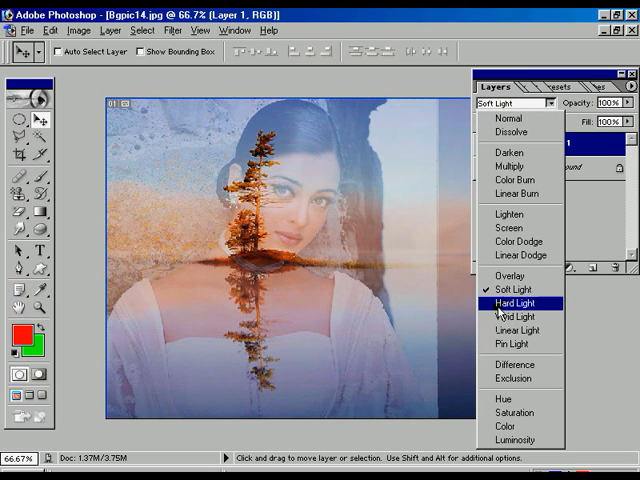
pyautogui.click(510, 302)
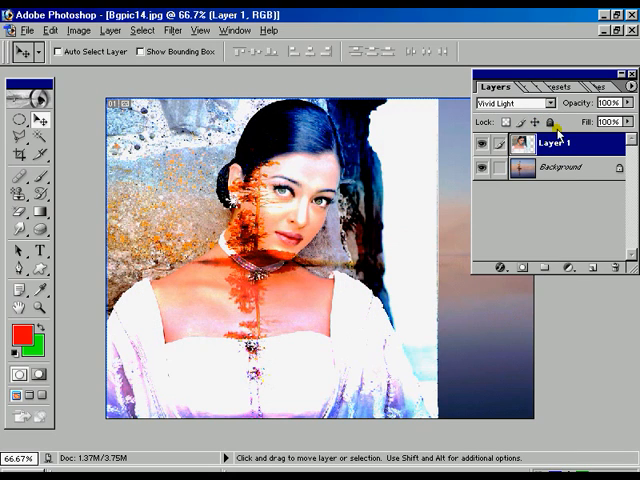
pyautogui.click(532, 104)
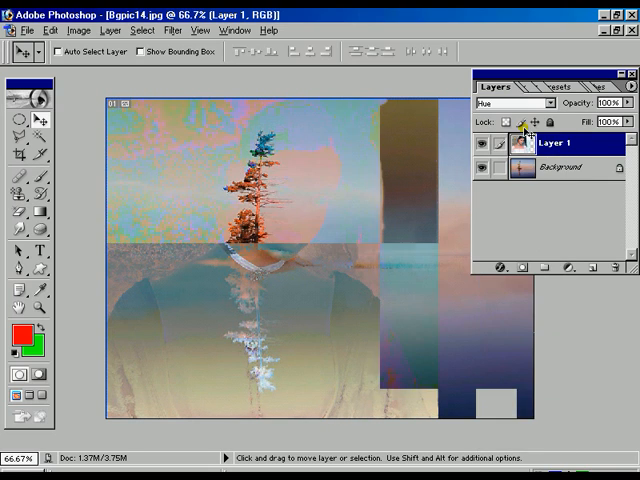
pyautogui.click(520, 104)
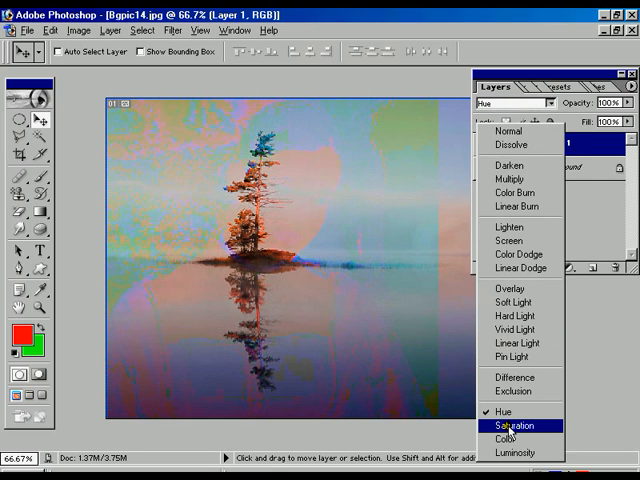
pyautogui.click(516, 442)
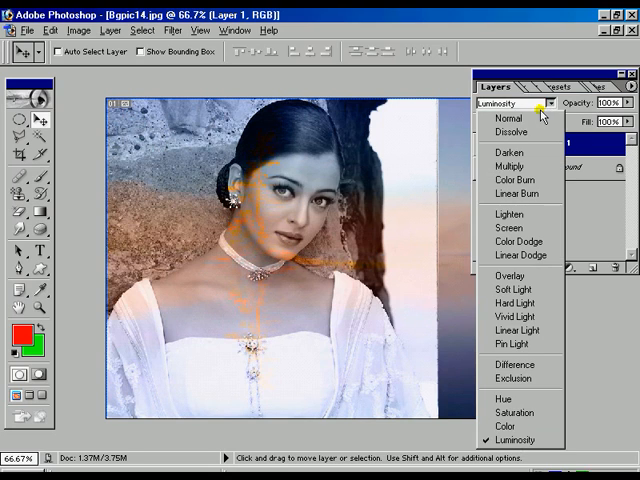
pyautogui.click(504, 120)
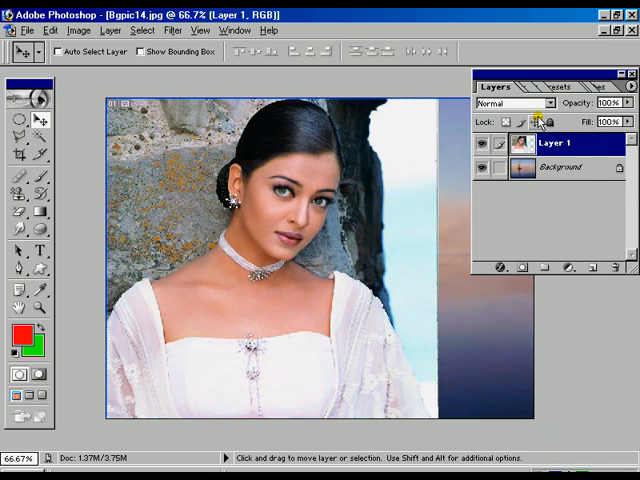